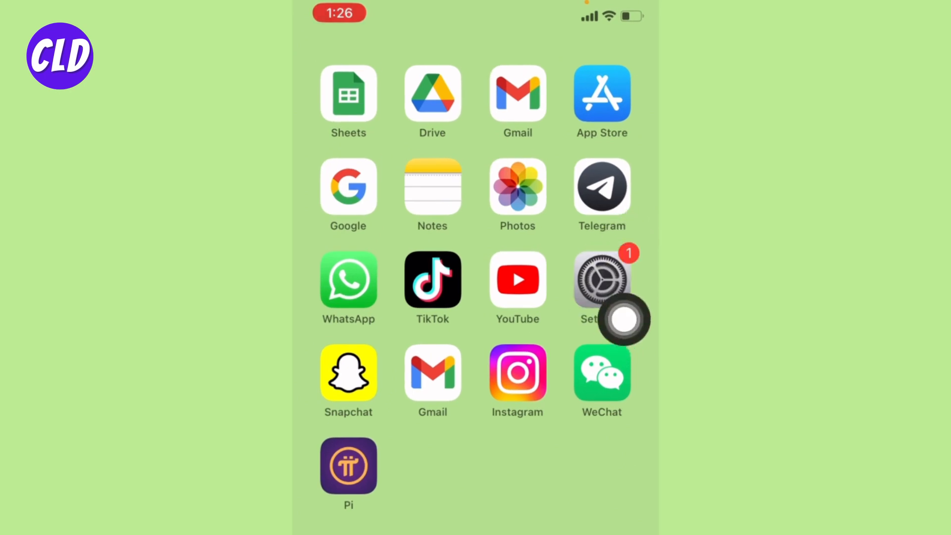
# - Launch Settings from the home screen and scroll down to reach Accessibility
pyautogui.click(600, 279)
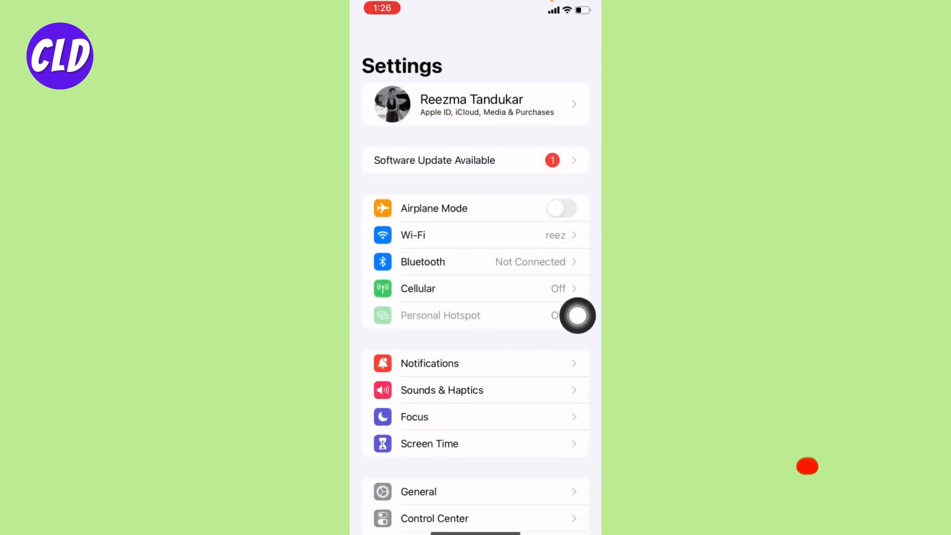
pyautogui.scroll(-3)
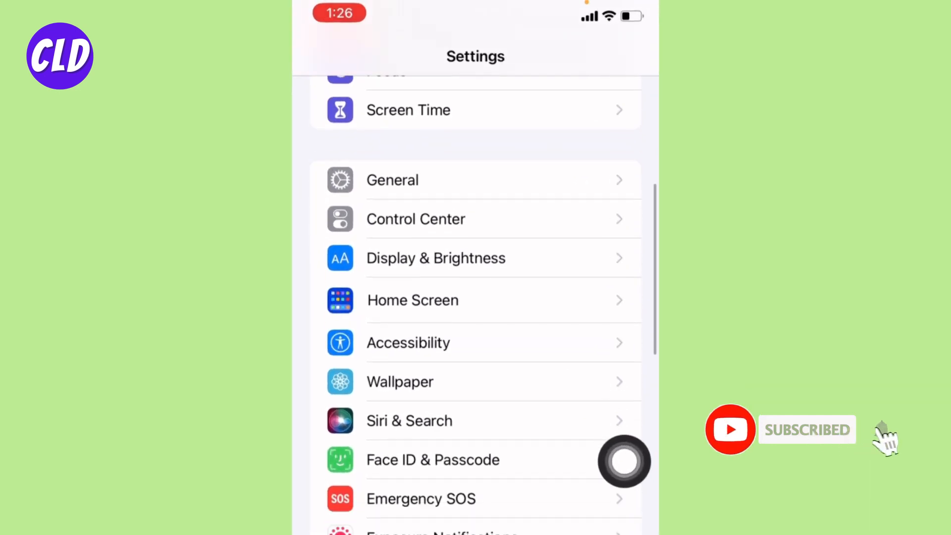
pyautogui.scroll(-3)
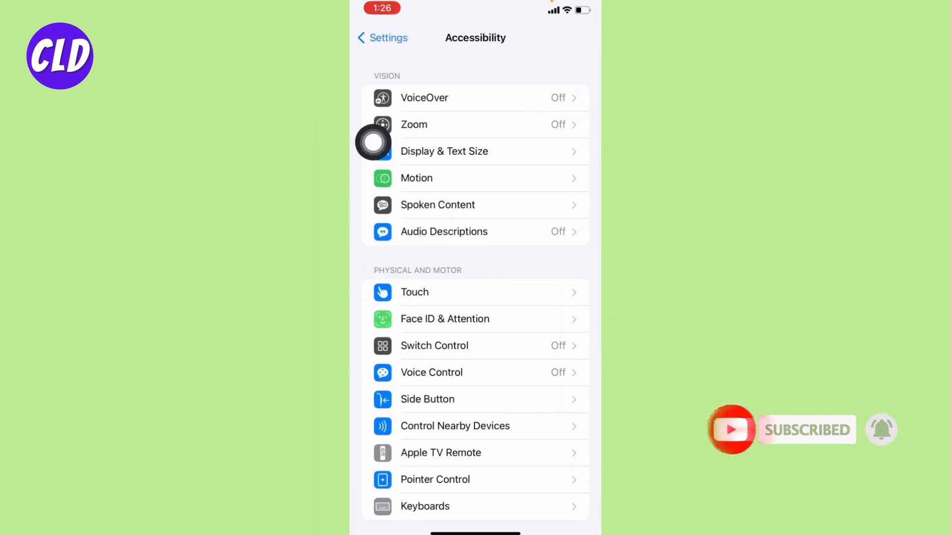
pyautogui.moveTo(453, 318)
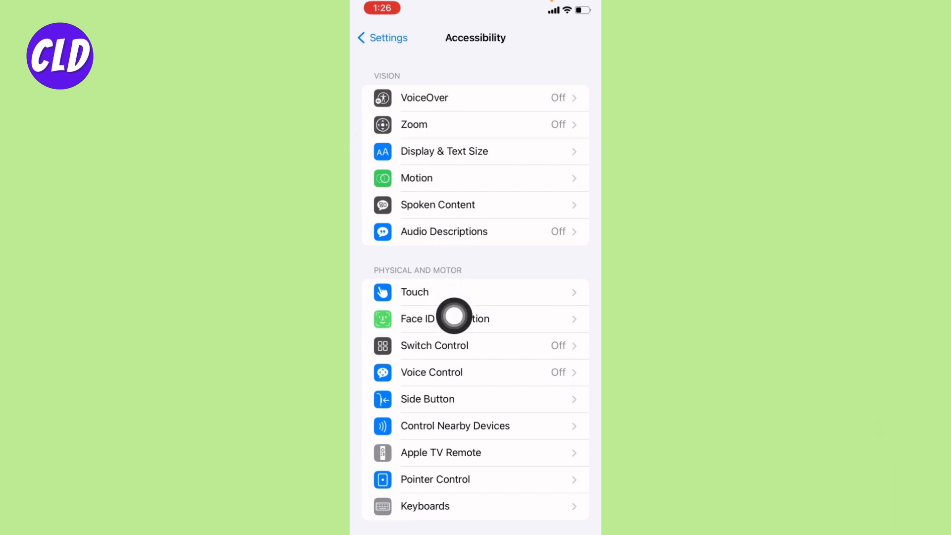
pyautogui.moveTo(538, 145)
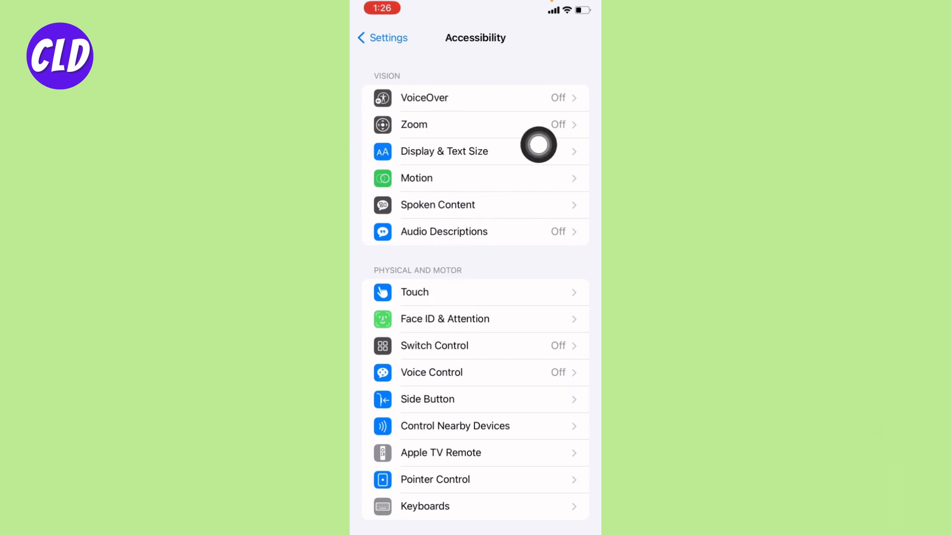
# - Open Display & Text Size and scroll to the Auto-Brightness toggle, which is on
pyautogui.click(444, 151)
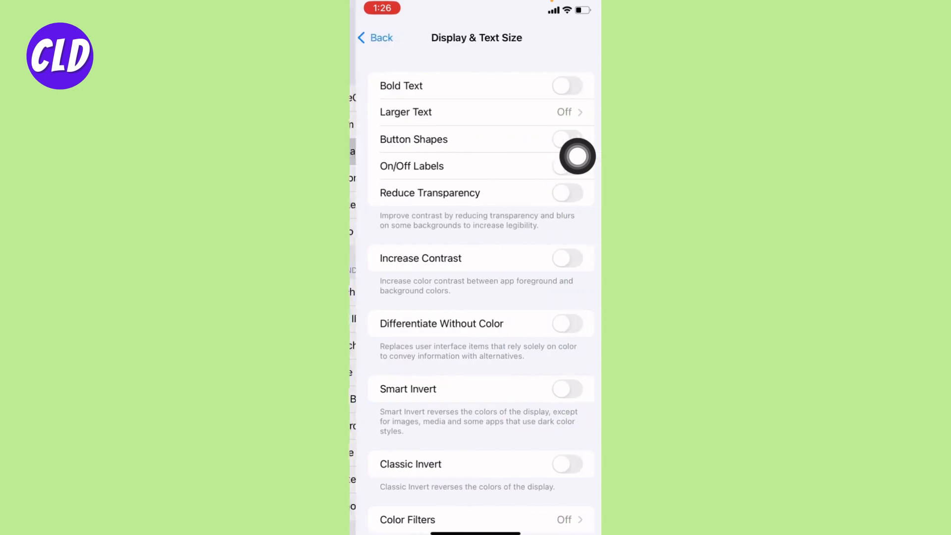
pyautogui.scroll(-3)
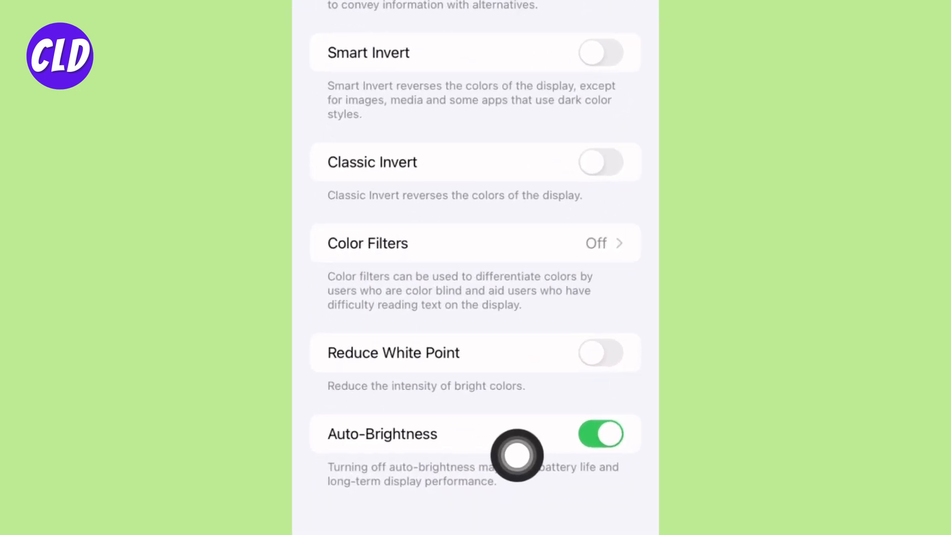
pyautogui.moveTo(613, 387)
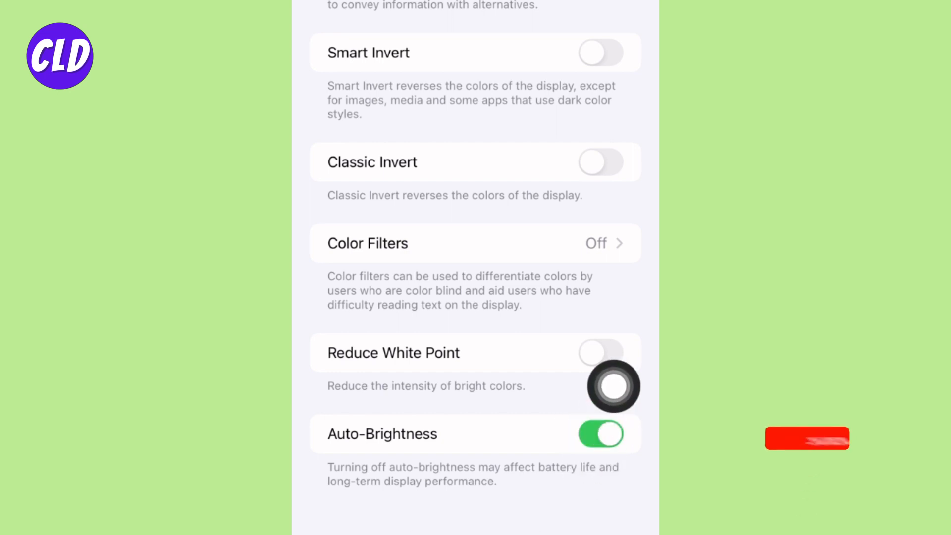